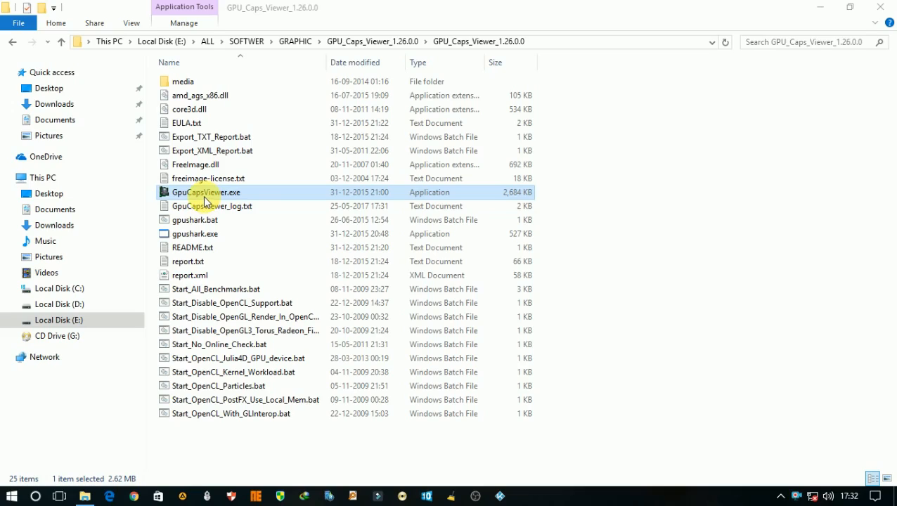
{"action": "mouse_move", "coordinate": [259, 195]}
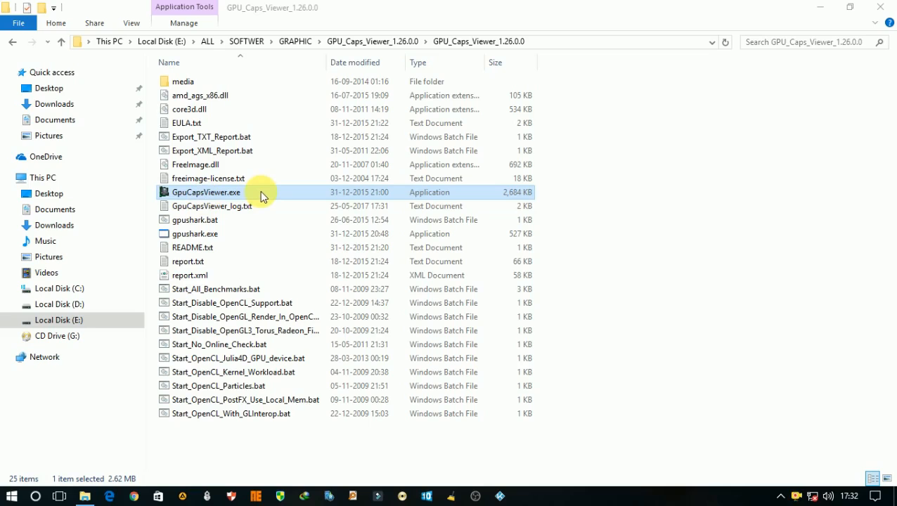
- Launch GpuCapsViewer.exe and attempt the GL 4.x Tessellation demo, dismissing its OpenGL 4.0 error
{"action": "double_click", "coordinate": [205, 191]}
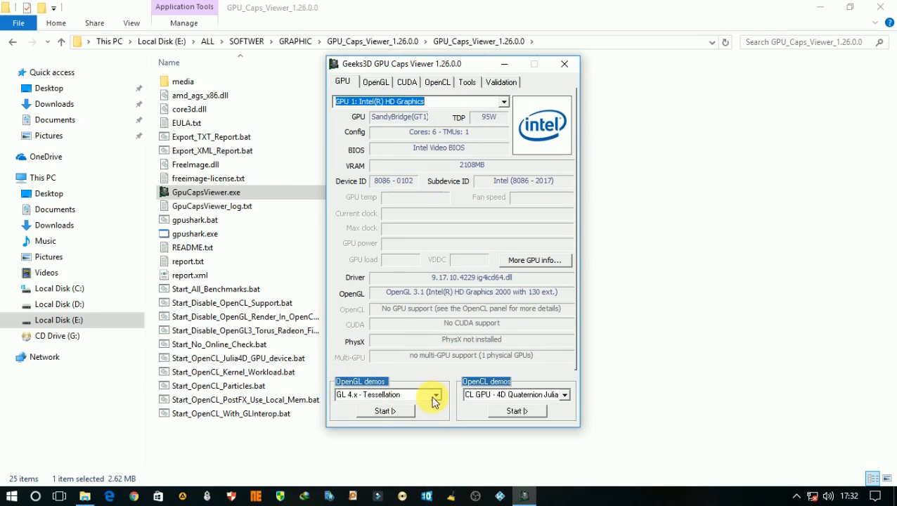
{"action": "mouse_move", "coordinate": [439, 400]}
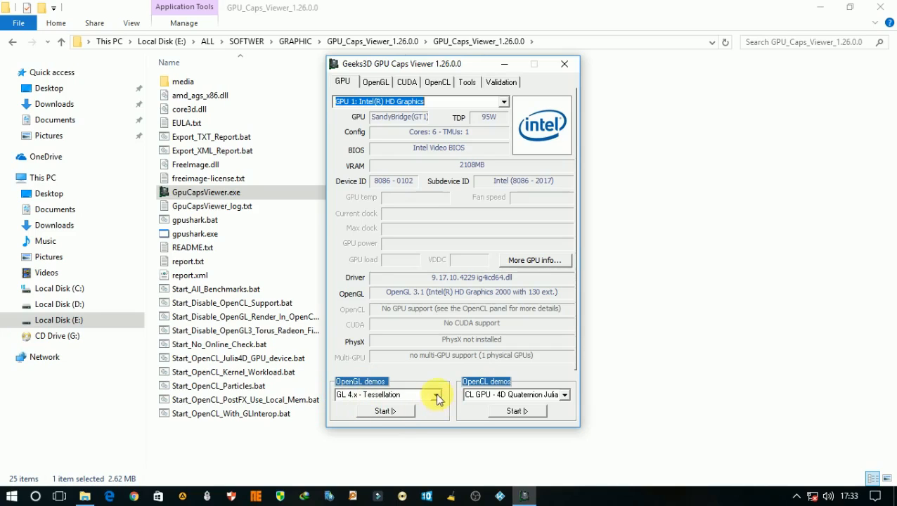
{"action": "left_click", "coordinate": [385, 410]}
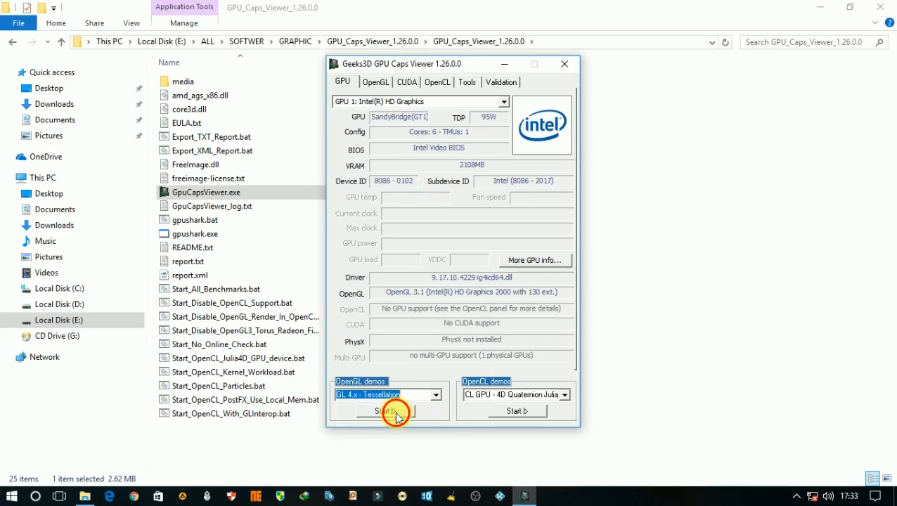
{"action": "left_click", "coordinate": [388, 411]}
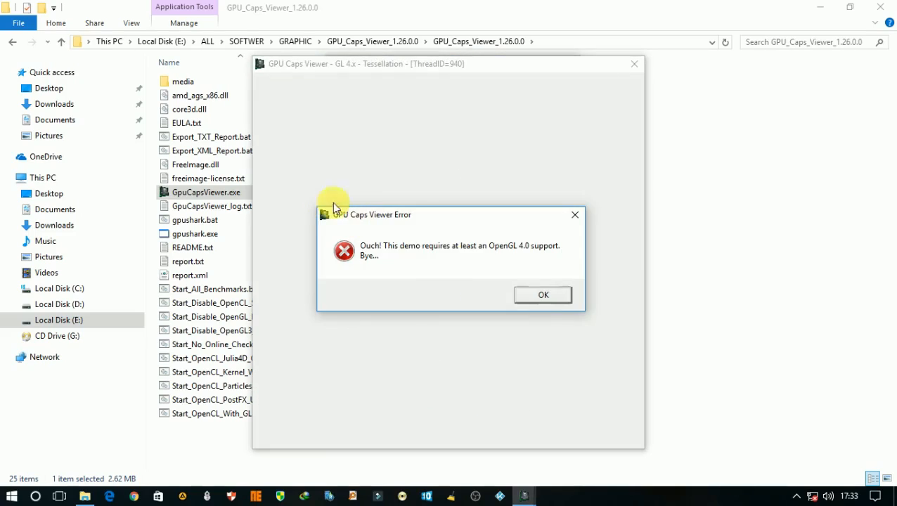
{"action": "left_click", "coordinate": [542, 295]}
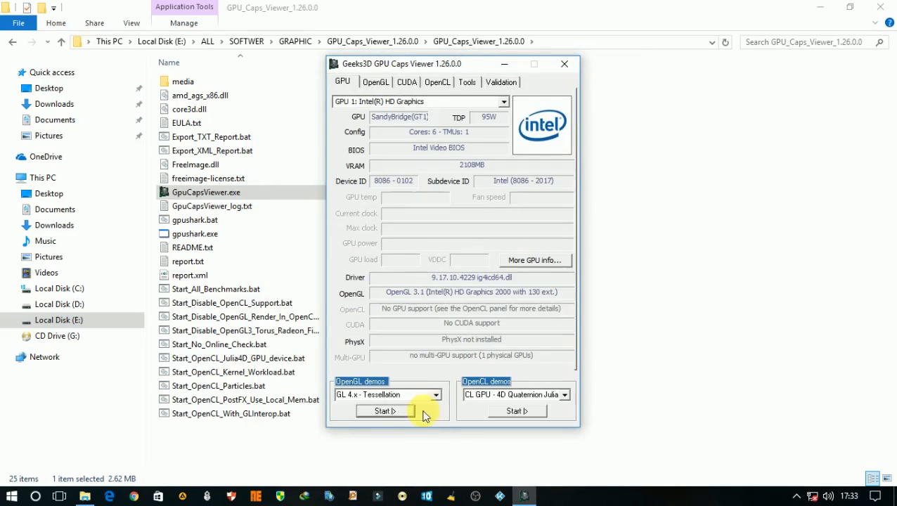
- Run the GL 3.x Illuminated Torus demo with its window settings, leaving the OpenGL 3.1 Triangle demo rendering
{"action": "left_click", "coordinate": [388, 394]}
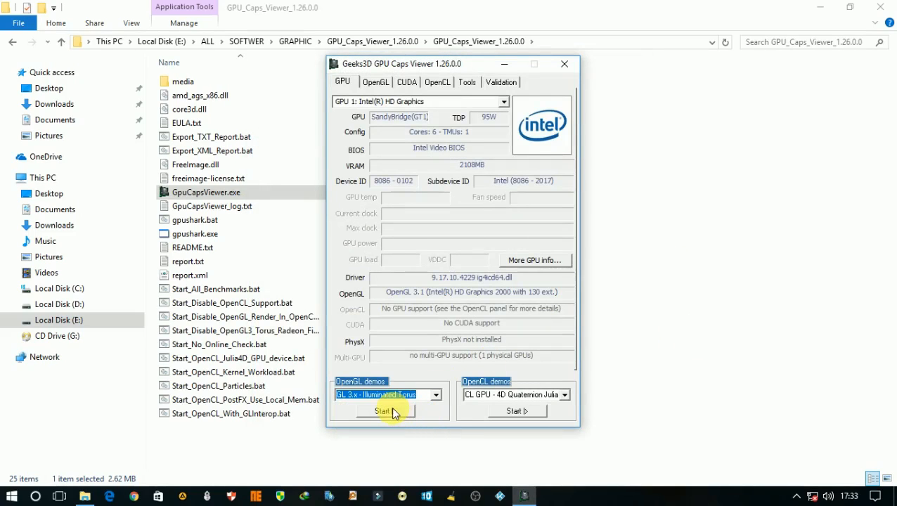
{"action": "left_click", "coordinate": [385, 411]}
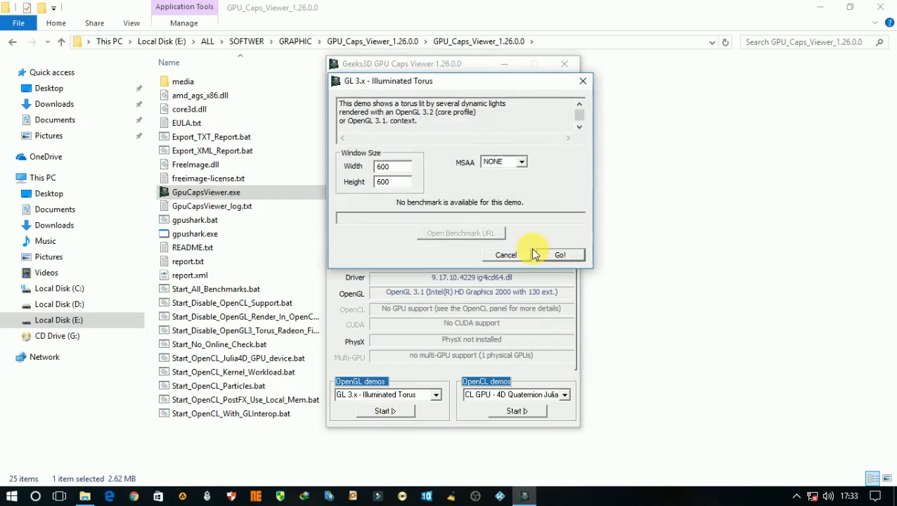
{"action": "left_click", "coordinate": [560, 255]}
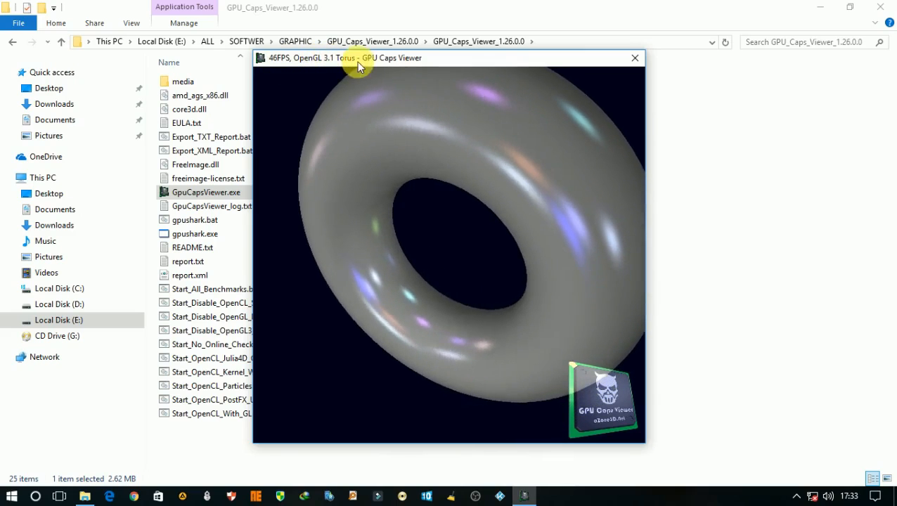
{"action": "left_click", "coordinate": [634, 57]}
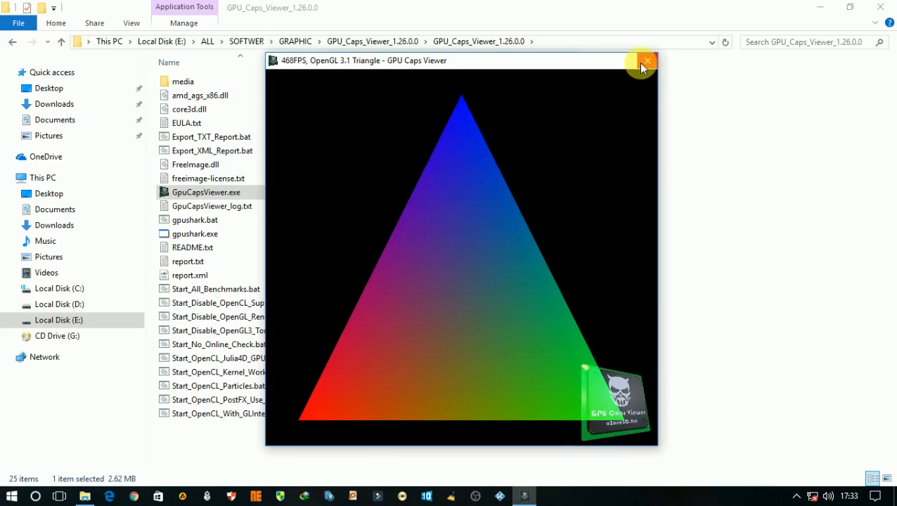
- Close the Triangle demo, run the GL 2.1 HW Geometry Instancing demo, then close it
{"action": "left_click", "coordinate": [645, 62]}
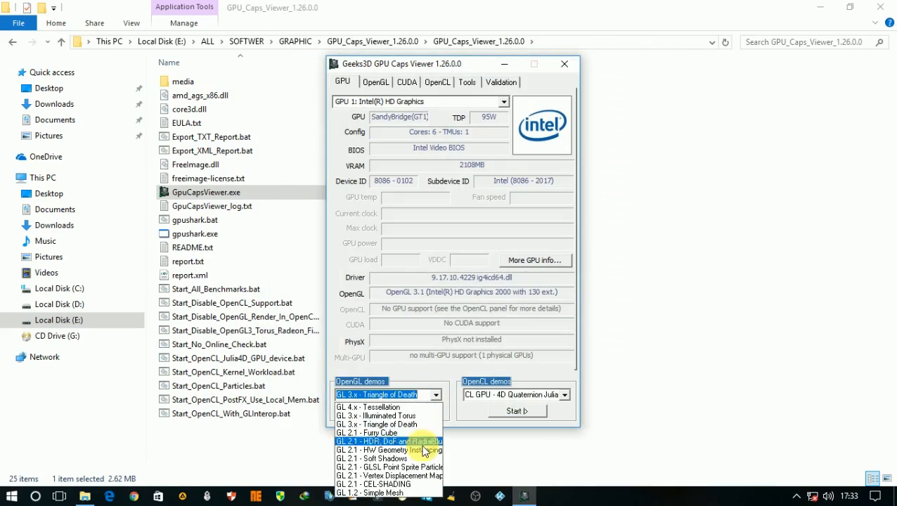
{"action": "left_click", "coordinate": [386, 450]}
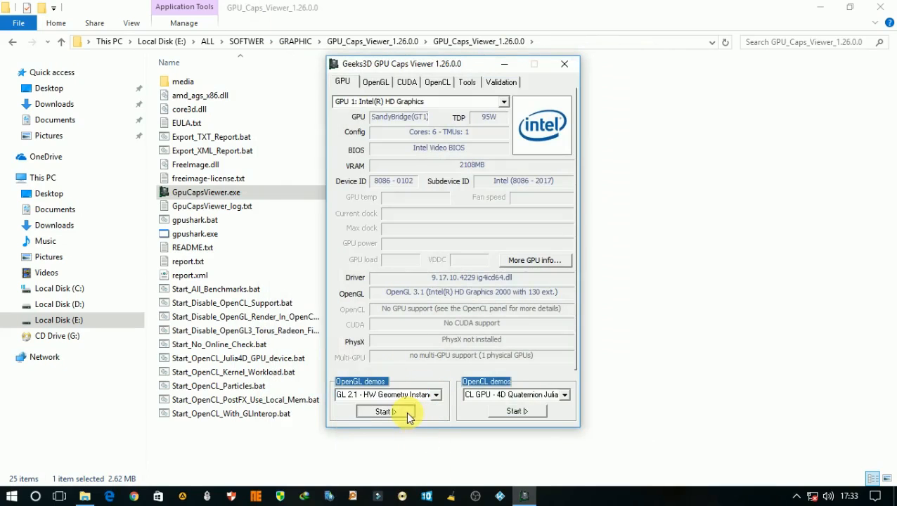
{"action": "left_click", "coordinate": [380, 412]}
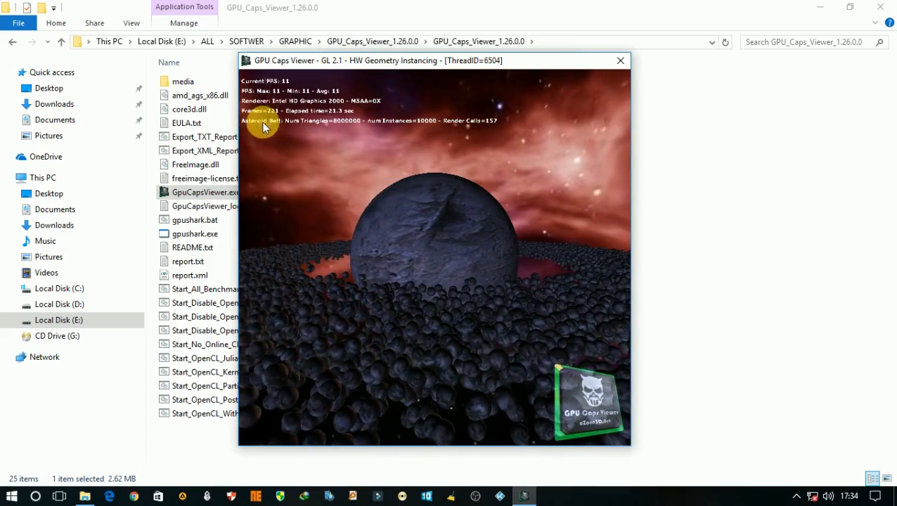
{"action": "left_click", "coordinate": [620, 60]}
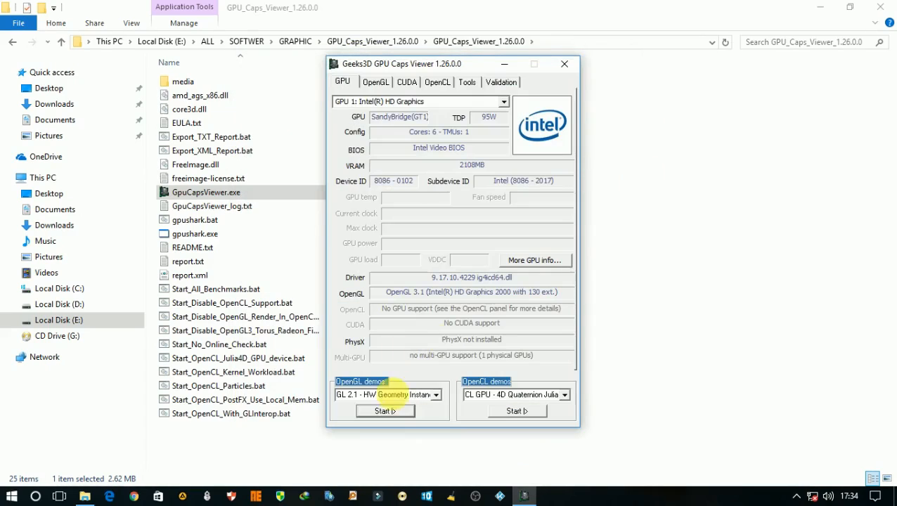
{"action": "left_click", "coordinate": [435, 394]}
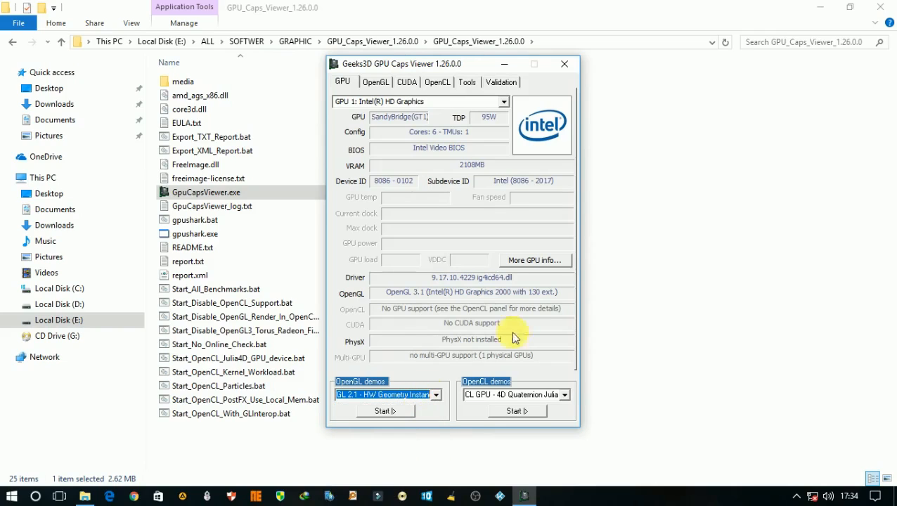
- Review the OpenGL version and extension list, then view the CUDA page reporting zero devices
{"action": "left_click", "coordinate": [436, 394]}
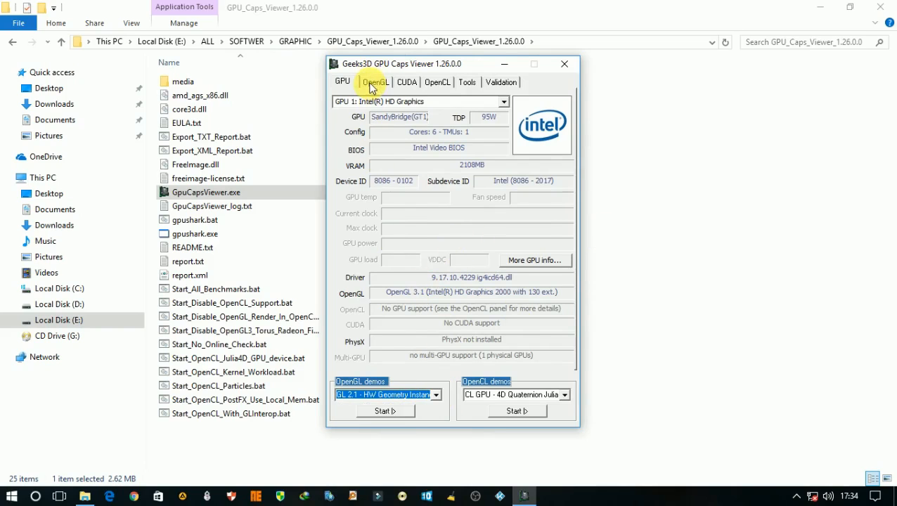
{"action": "left_click", "coordinate": [374, 82]}
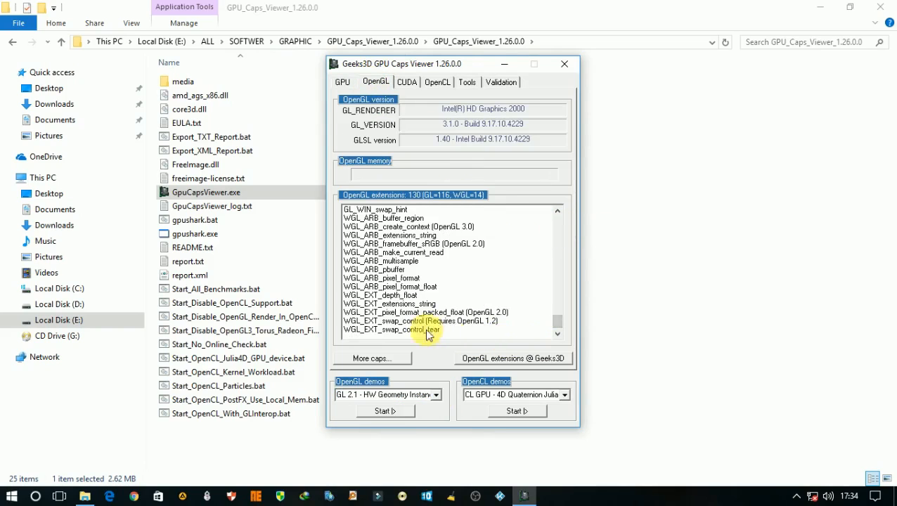
{"action": "scroll", "scroll_direction": "down", "scroll_amount": 3}
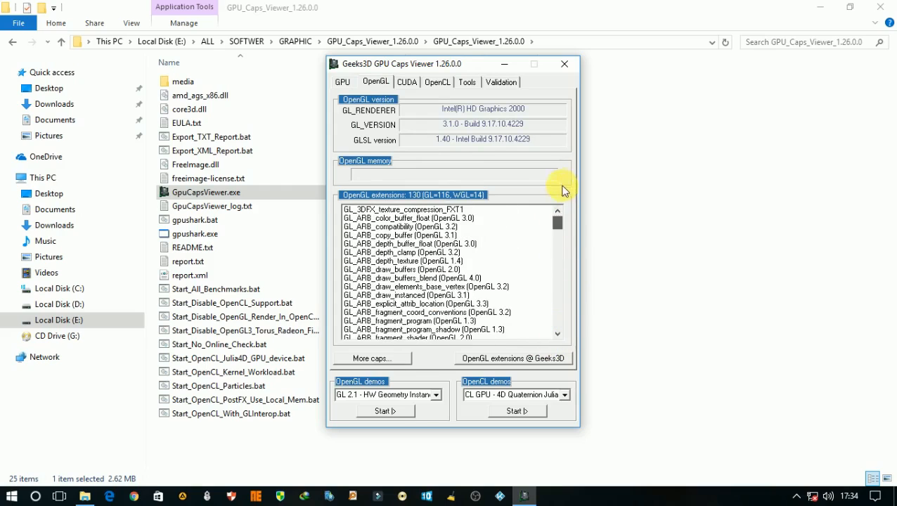
{"action": "left_click", "coordinate": [407, 81]}
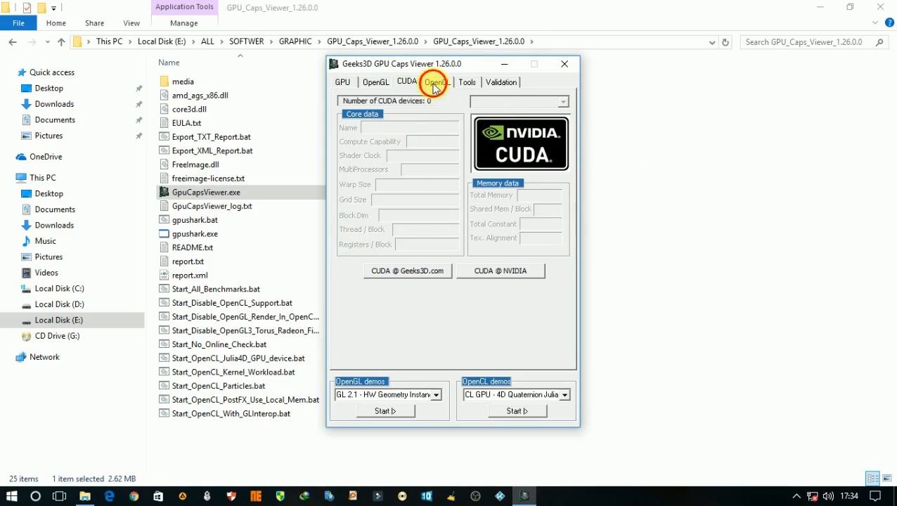
- View the OpenCL page reporting zero platforms, then the Tools system information showing the Intel Core i3
{"action": "left_click", "coordinate": [436, 81]}
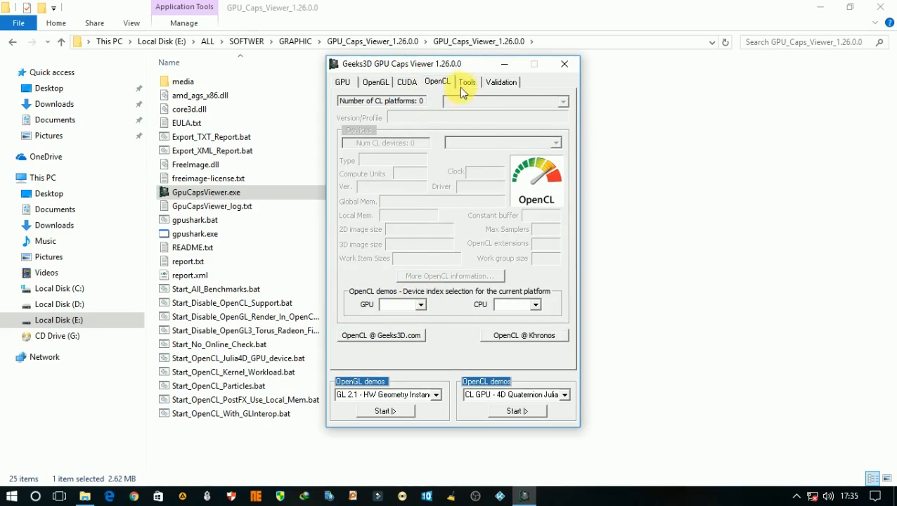
{"action": "left_click", "coordinate": [466, 81]}
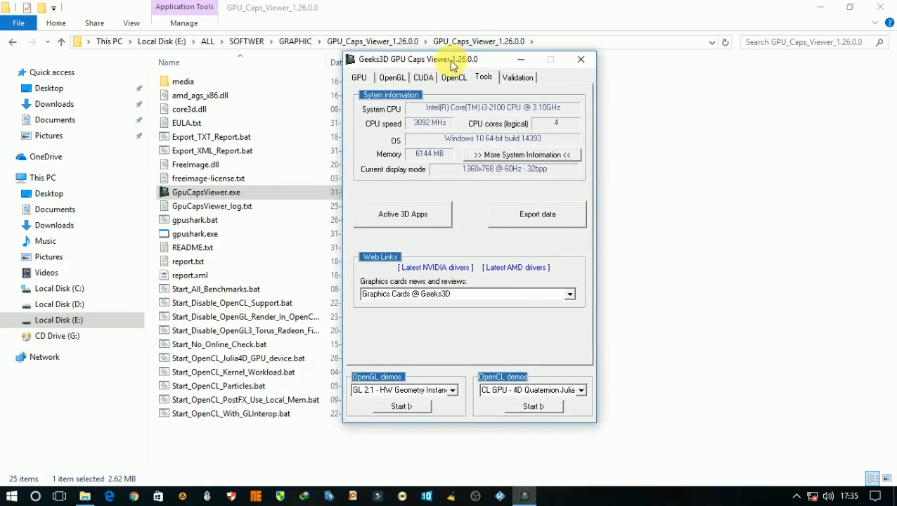
- Move the GPU Caps Viewer window slightly while the Tools system information stays shown
{"action": "left_click_drag", "start_coordinate": [453, 59], "coordinate": [457, 62]}
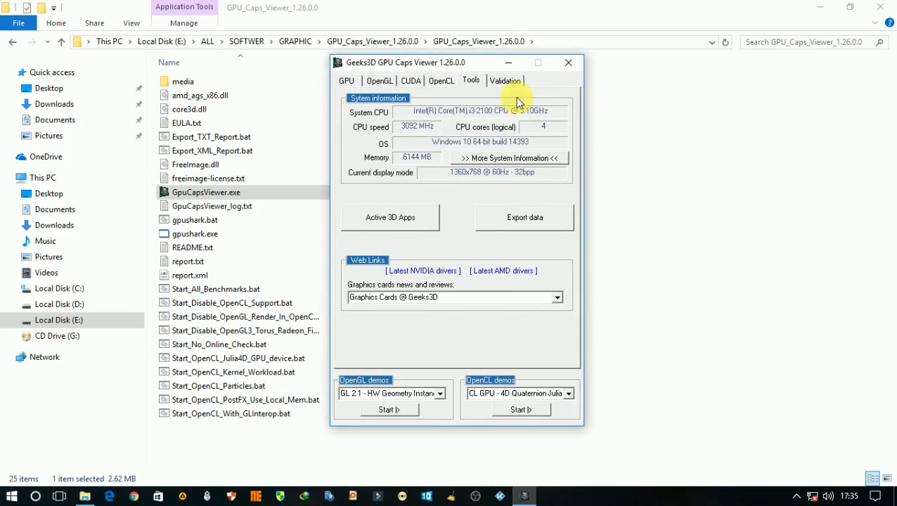